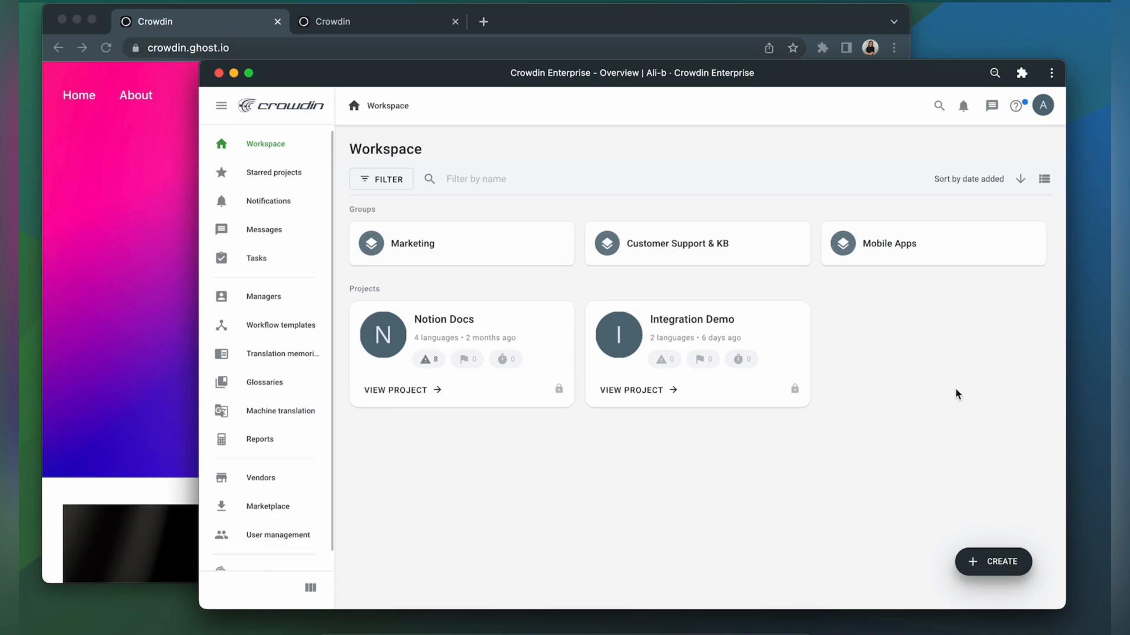
pyautogui.moveTo(844, 297)
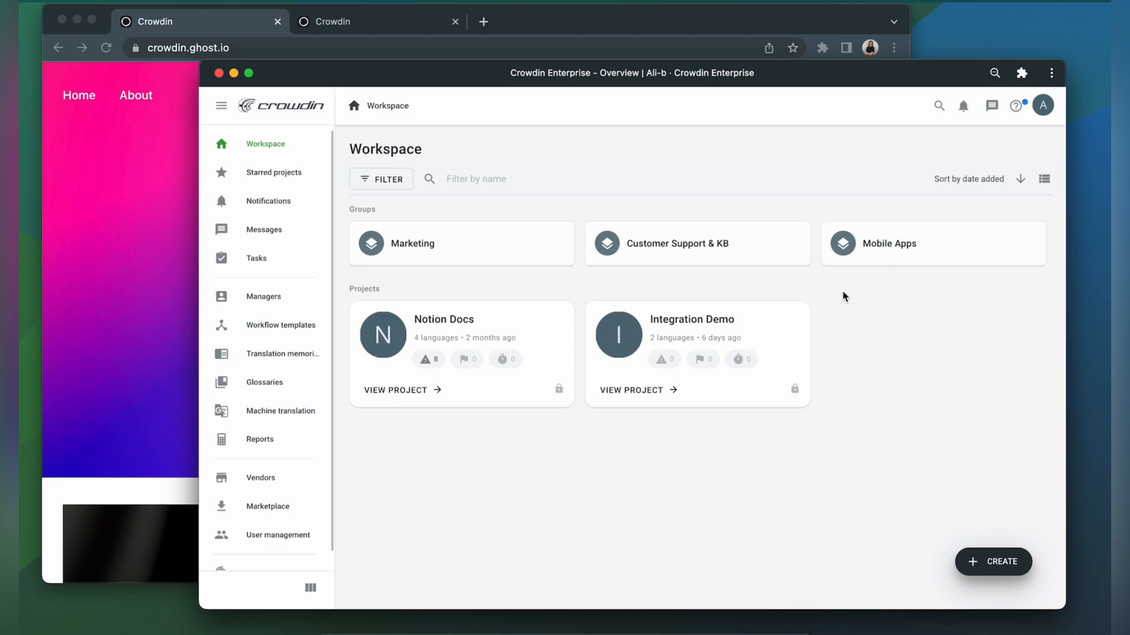
pyautogui.moveTo(647, 496)
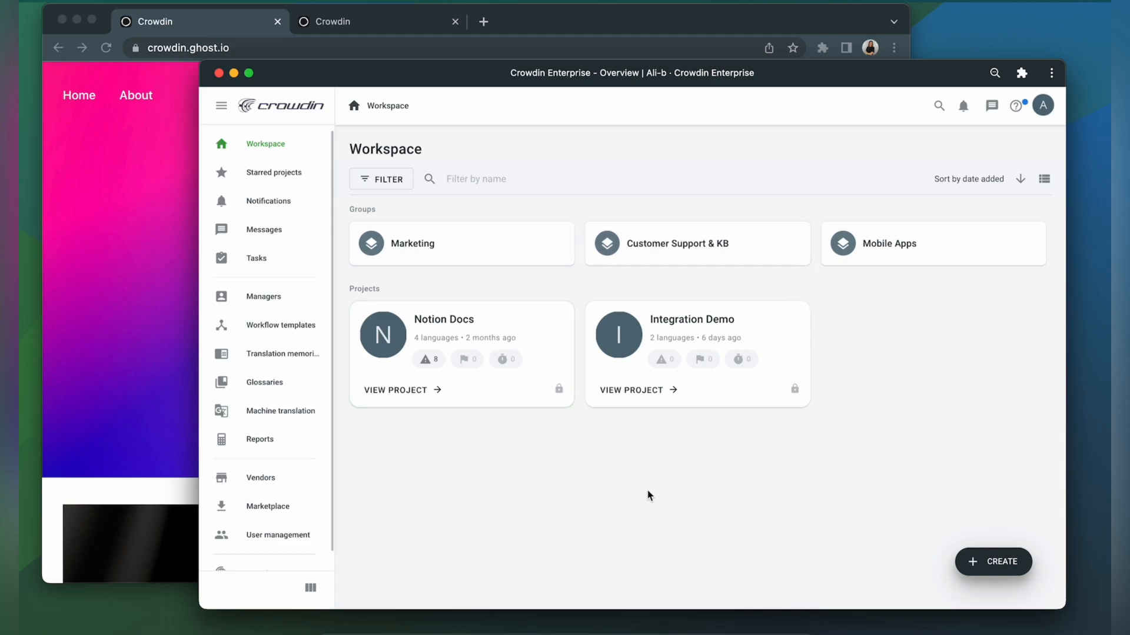
pyautogui.moveTo(835, 448)
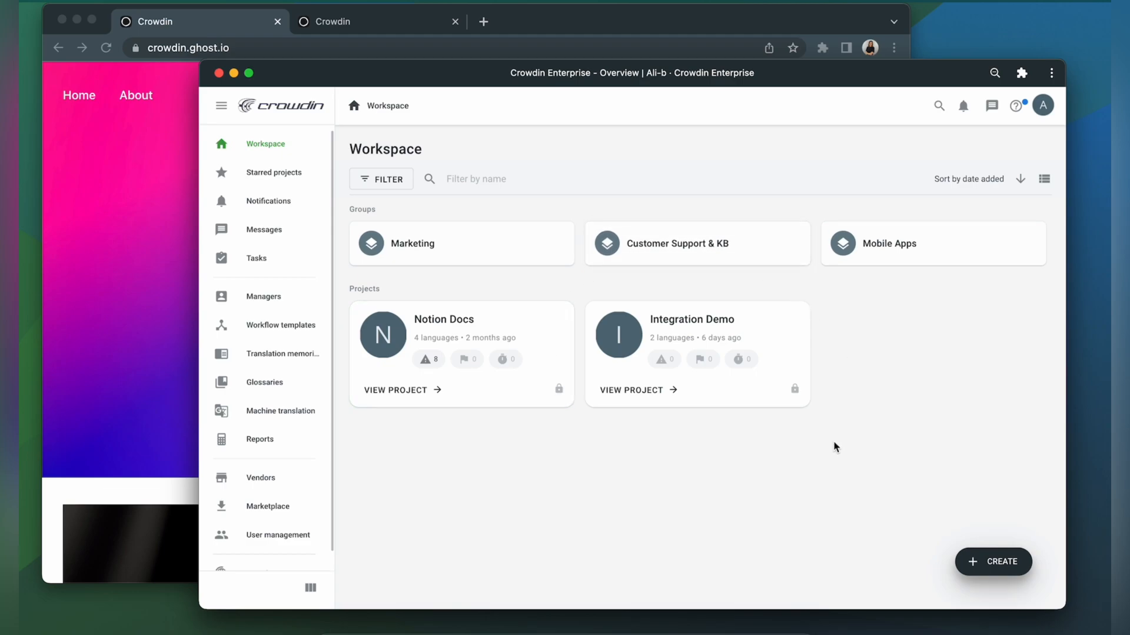
pyautogui.moveTo(561, 520)
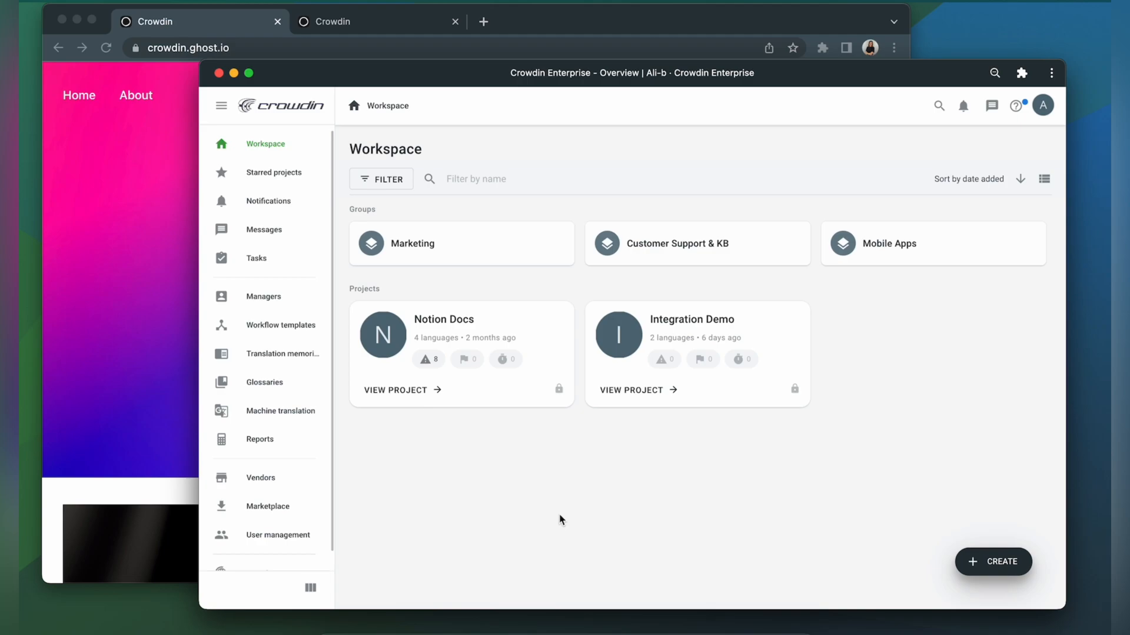
# - Install the JS Proxy Translator app from the Marketplace with default access options
pyautogui.click(267, 506)
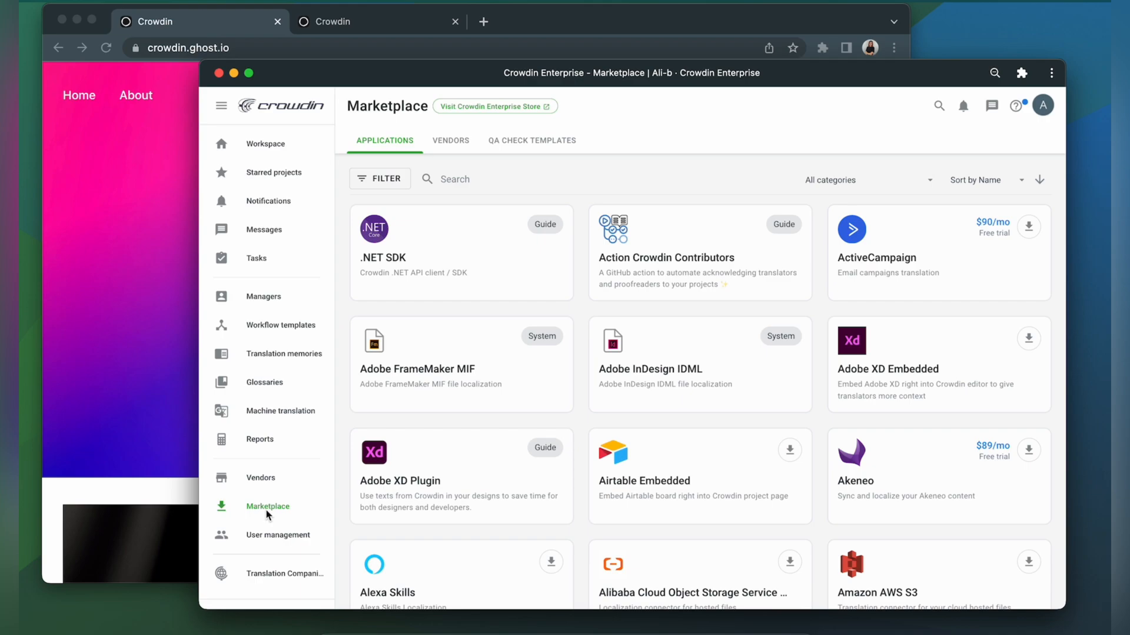
pyautogui.moveTo(519, 167)
pyautogui.write('js pr')
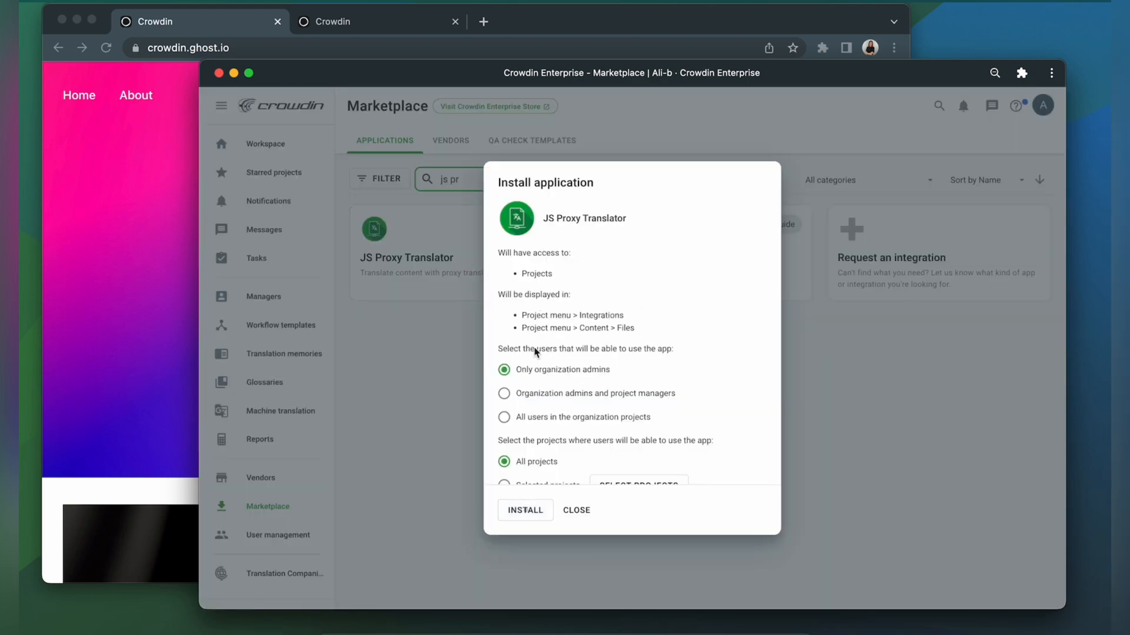
pyautogui.click(525, 510)
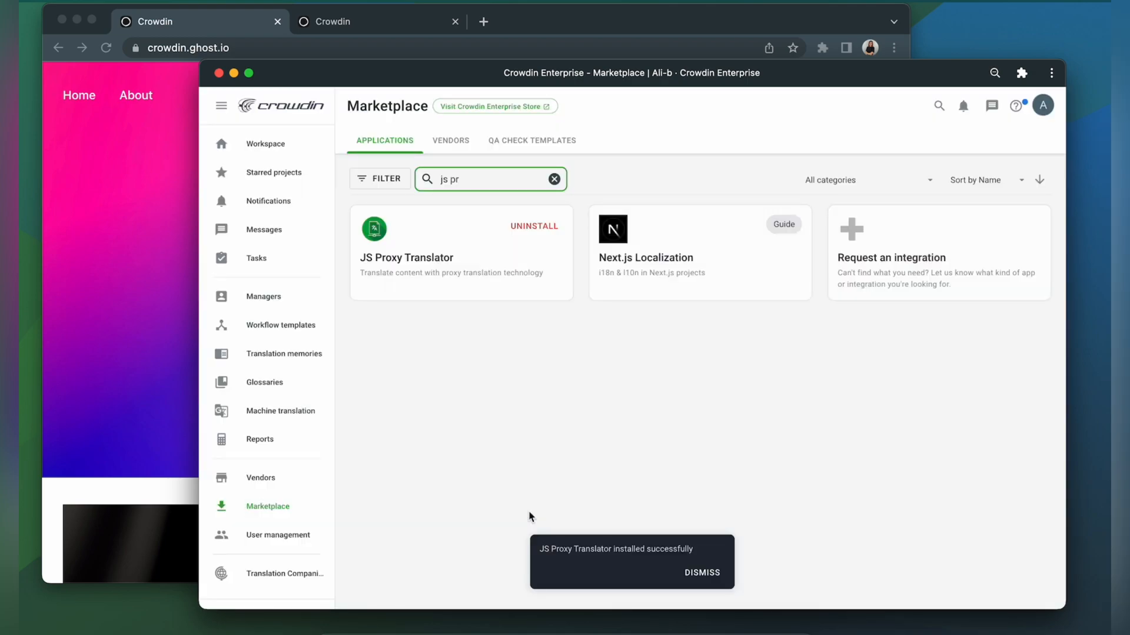
pyautogui.moveTo(279, 148)
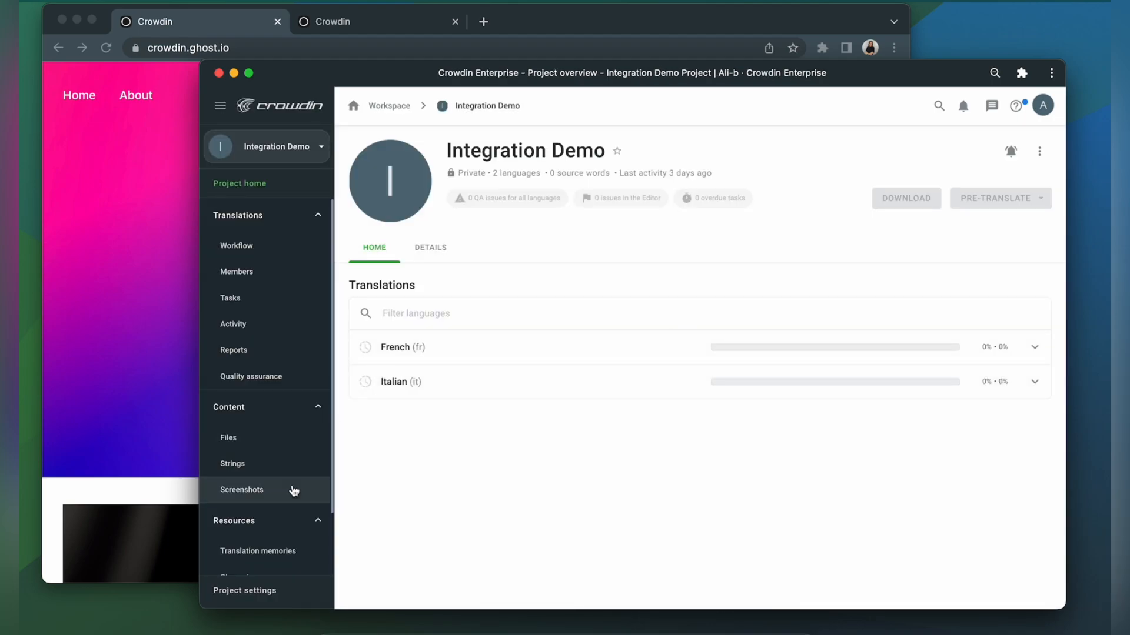
# - Open the JS Proxy Translator card under Integration Demo's Integrations
pyautogui.click(238, 562)
pyautogui.write('js')
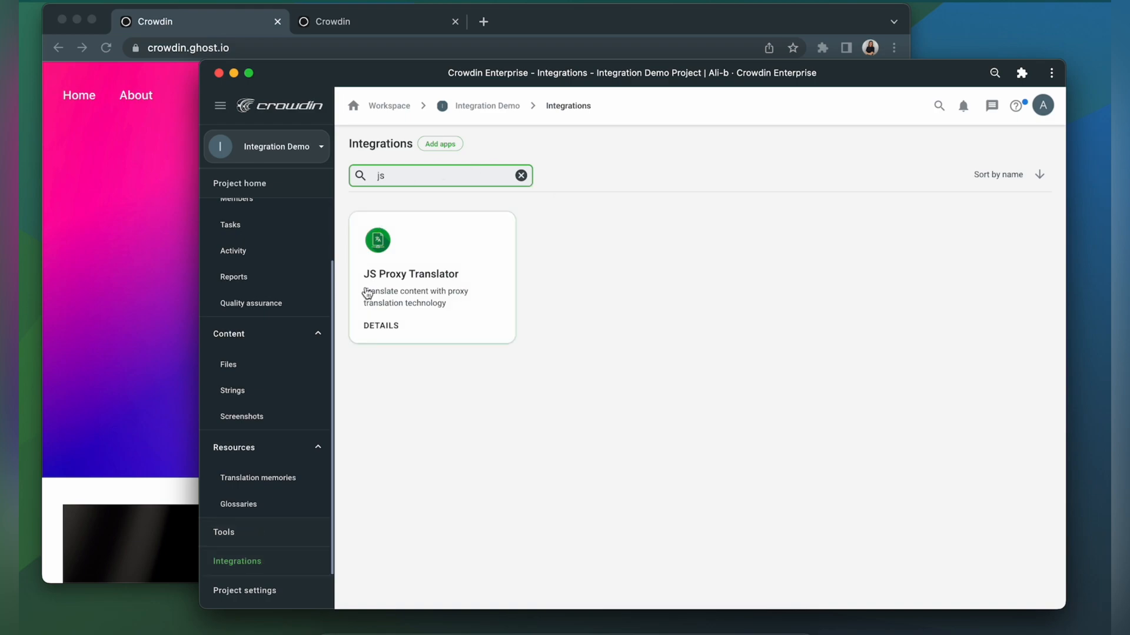
pyautogui.click(410, 273)
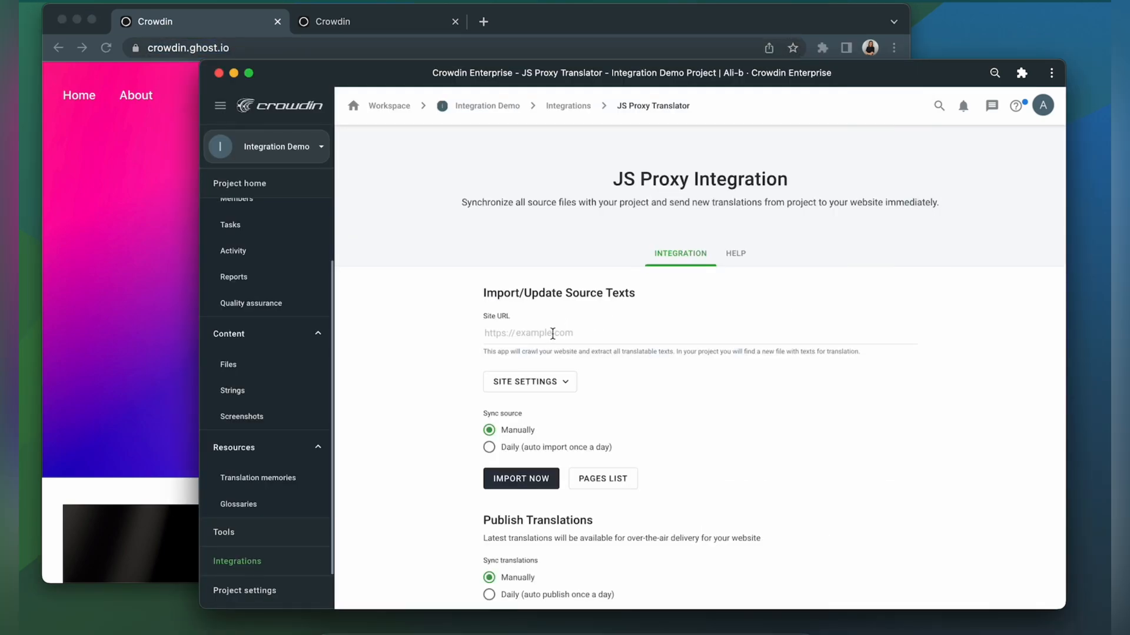
# - Enter crowdin.ghost.io/ as the Site URL under Import/Update Source Texts
pyautogui.write('crowdin.ghost.io/')
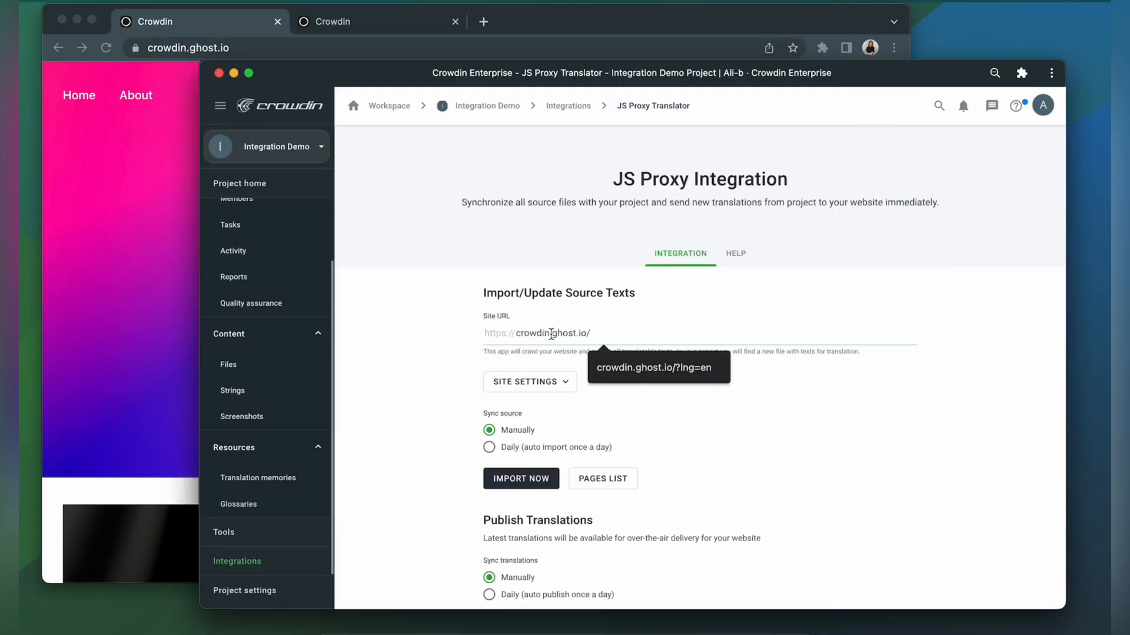
pyautogui.click(520, 479)
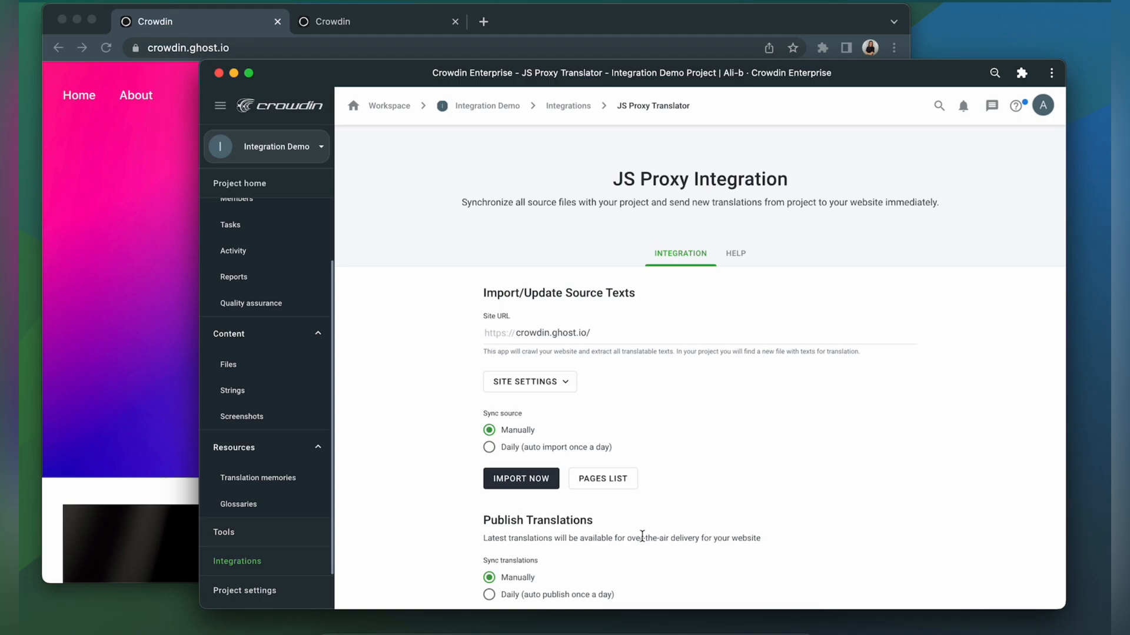
pyautogui.moveTo(731, 533)
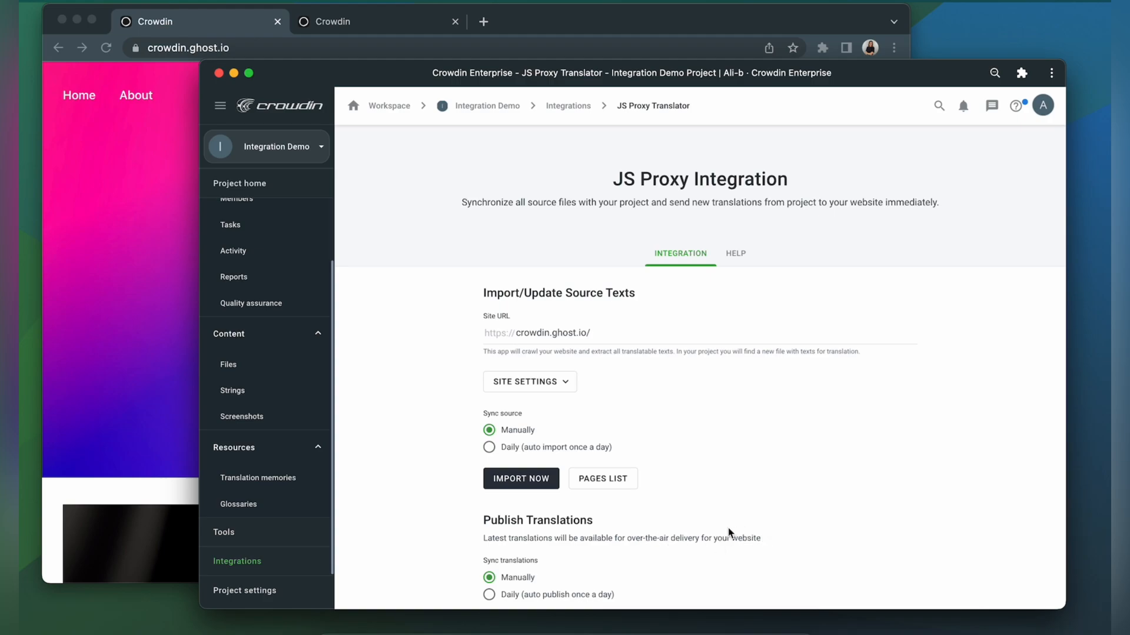
# - Copy the script from the Integrate Language Switcher section
pyautogui.scroll(-3)
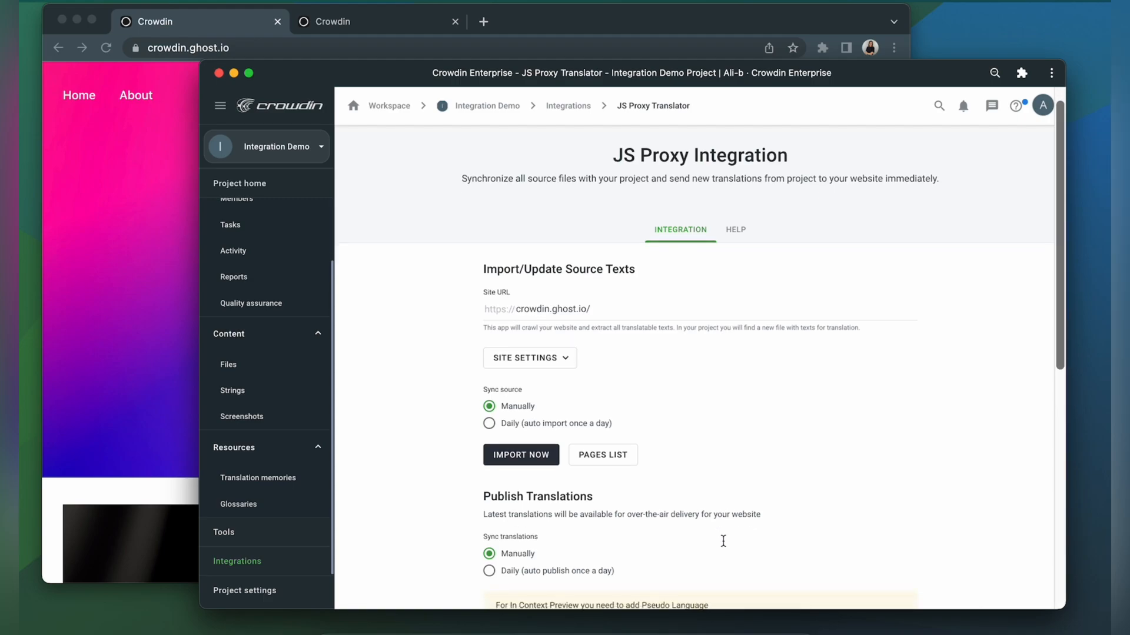
pyautogui.scroll(-3)
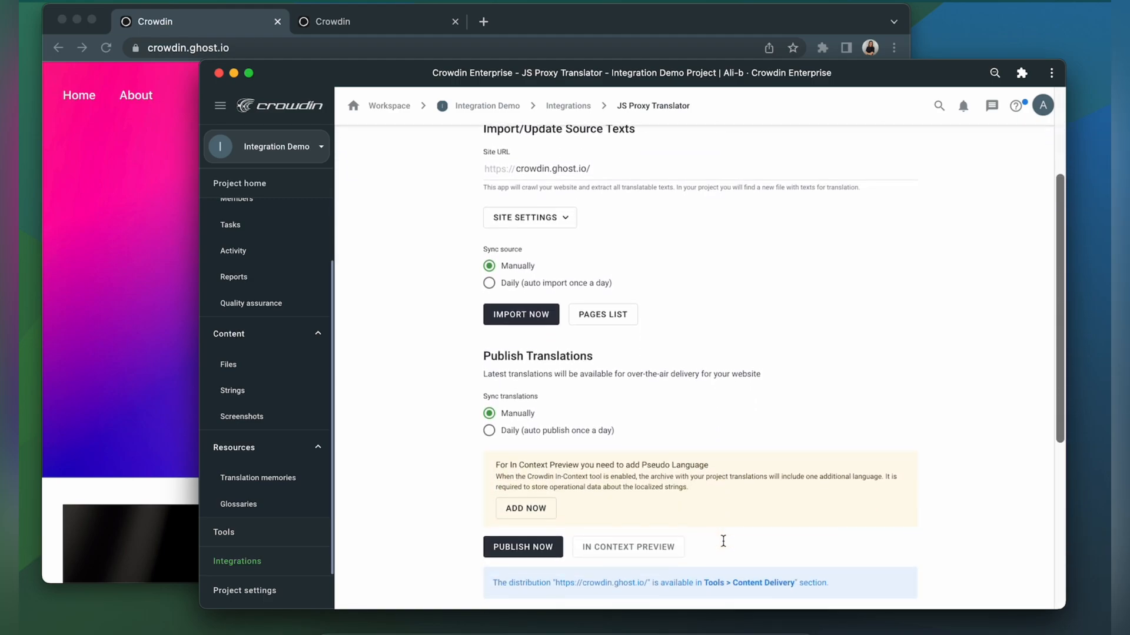
pyautogui.scroll(-3)
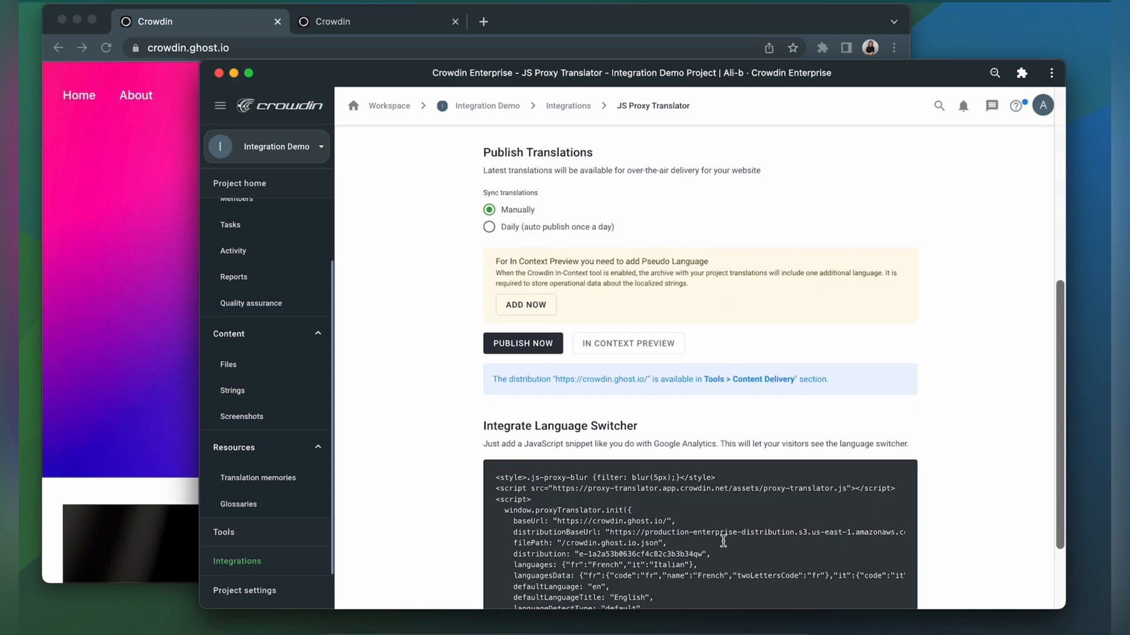
pyautogui.scroll(-3)
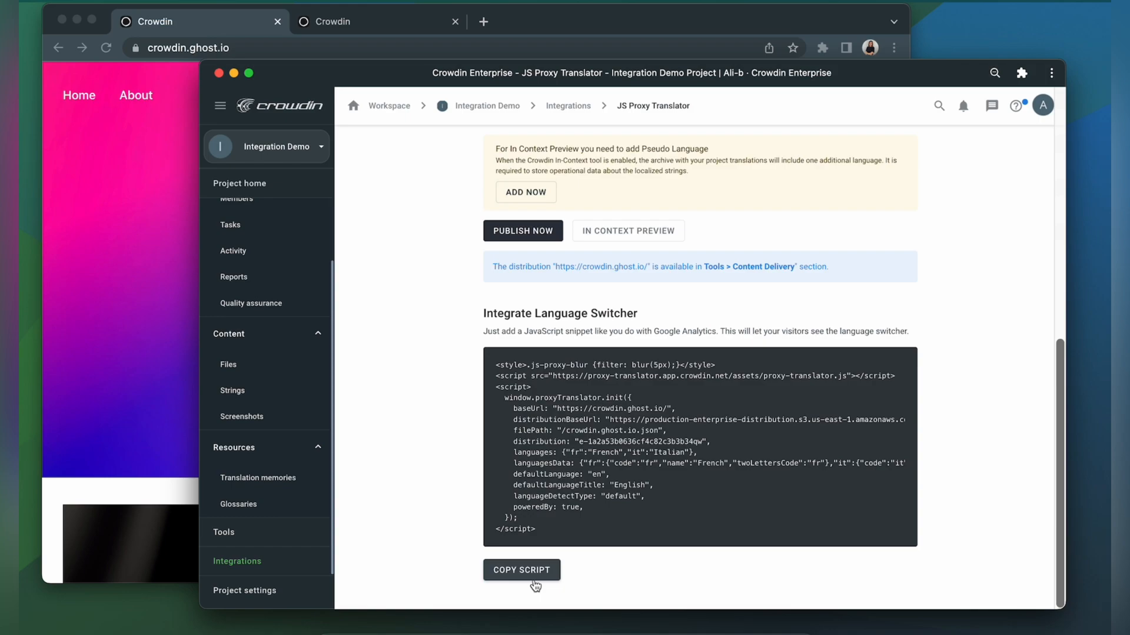
pyautogui.click(378, 21)
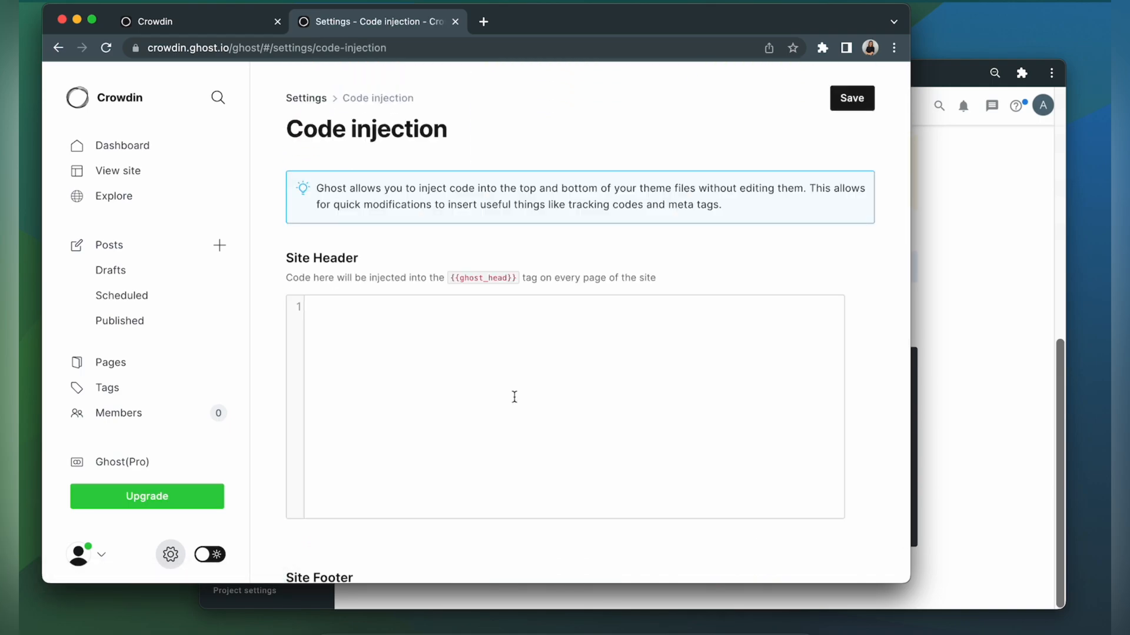
# - Paste the Crowdin script into Ghost's Site Header code injection and save
pyautogui.click(514, 397)
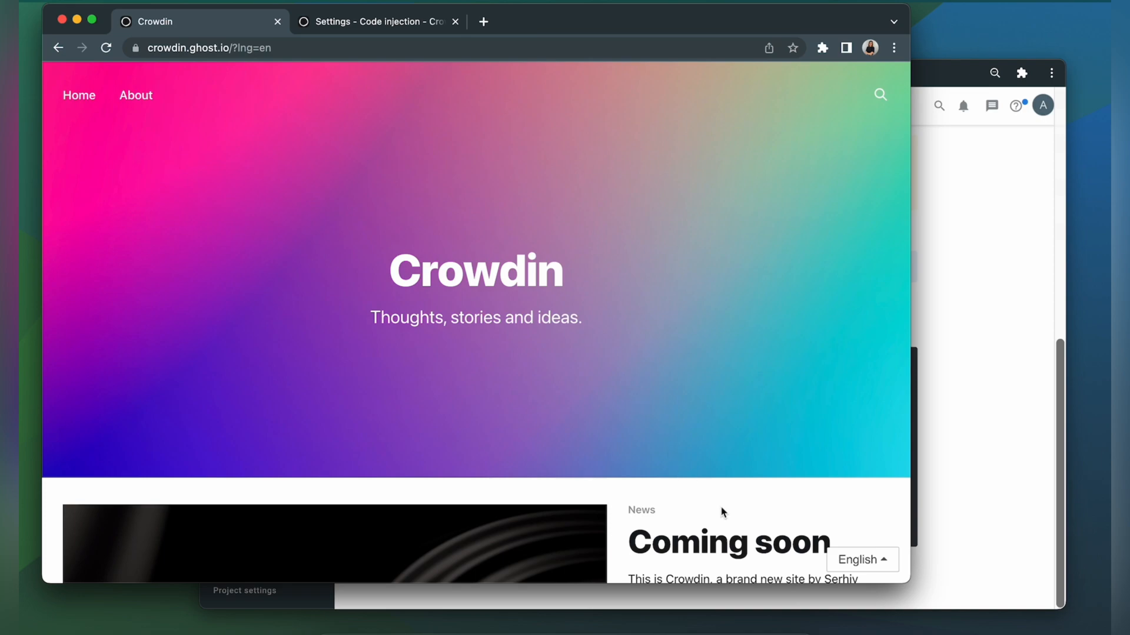
pyautogui.moveTo(728, 542)
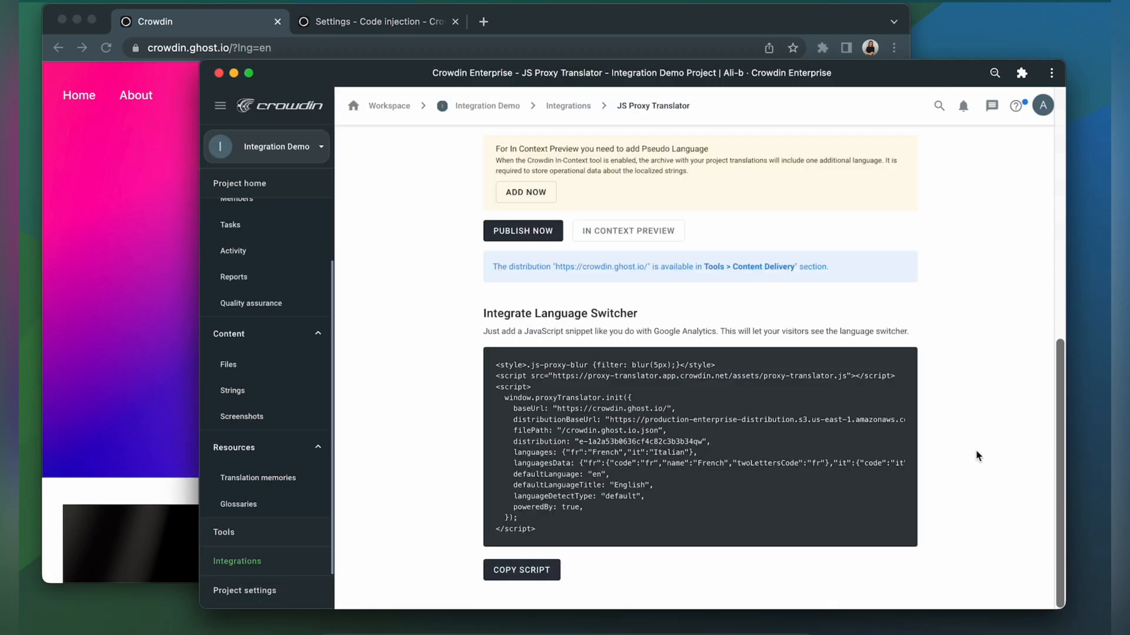
# - Check French and Italian are at 100% on Project home, then reopen JS Proxy Translator
pyautogui.click(240, 184)
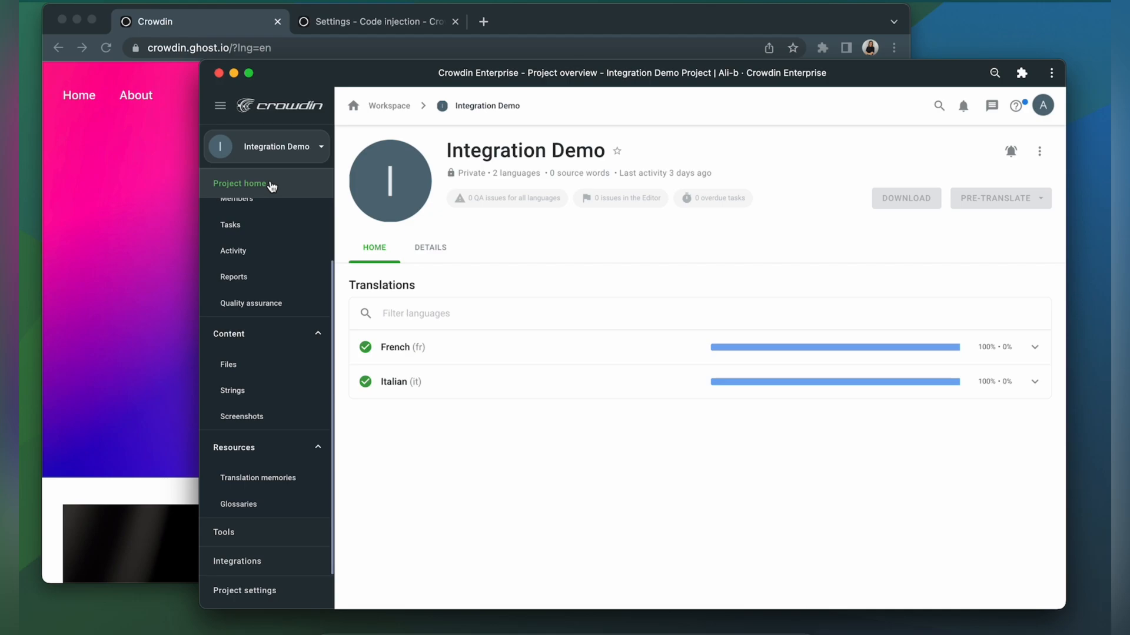
pyautogui.click(236, 561)
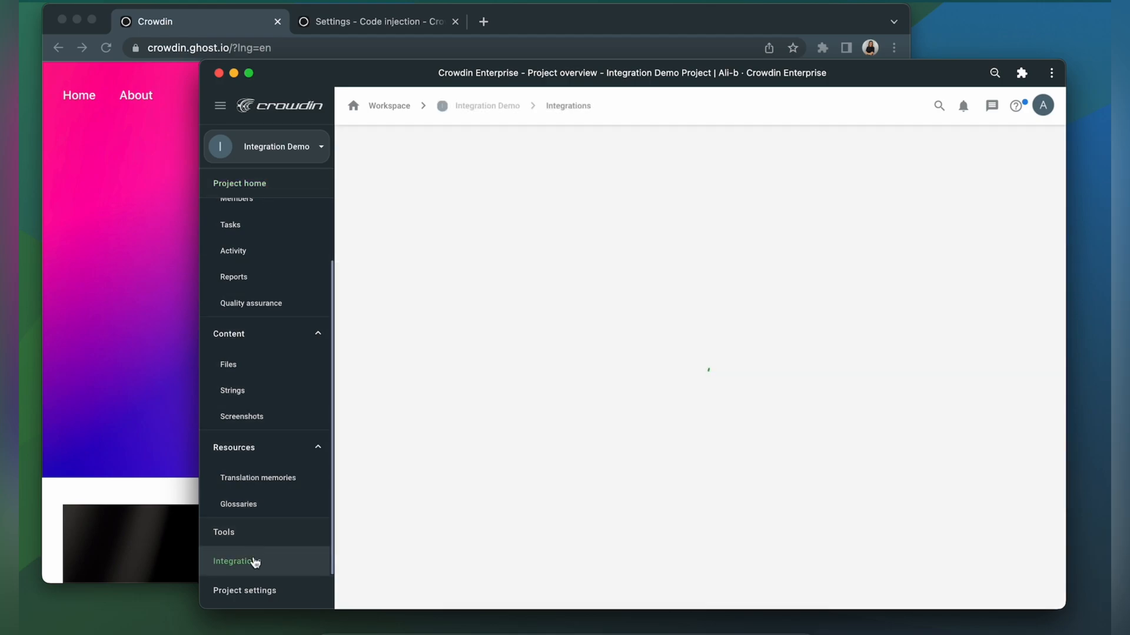
pyautogui.click(236, 561)
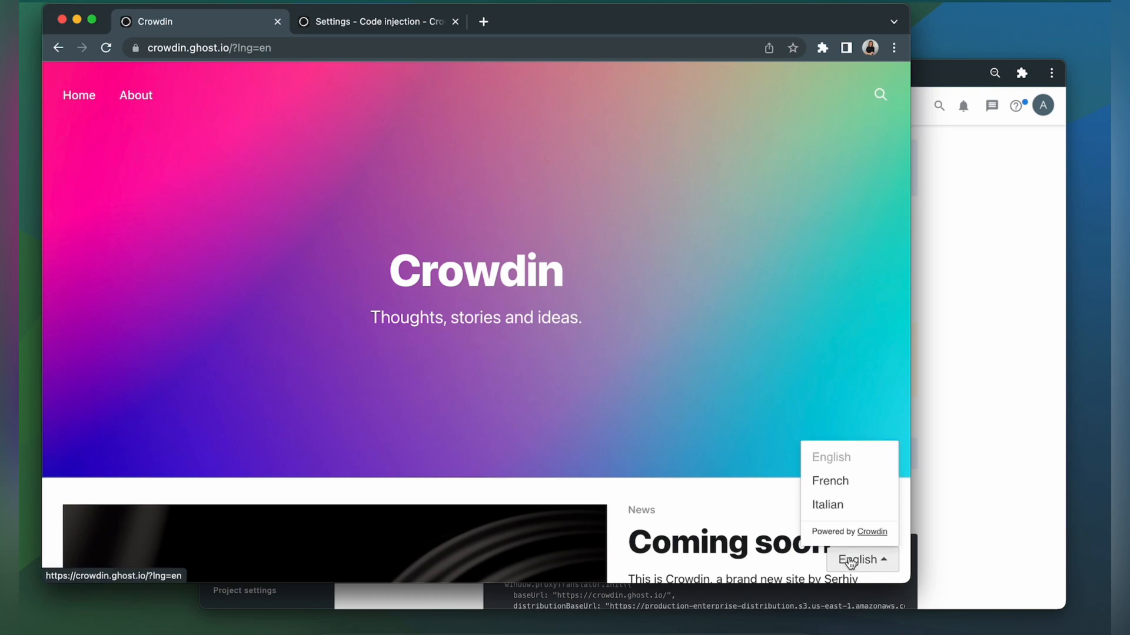
# - Choose Italian in the site's language dropdown and scroll through the translated page
pyautogui.click(826, 504)
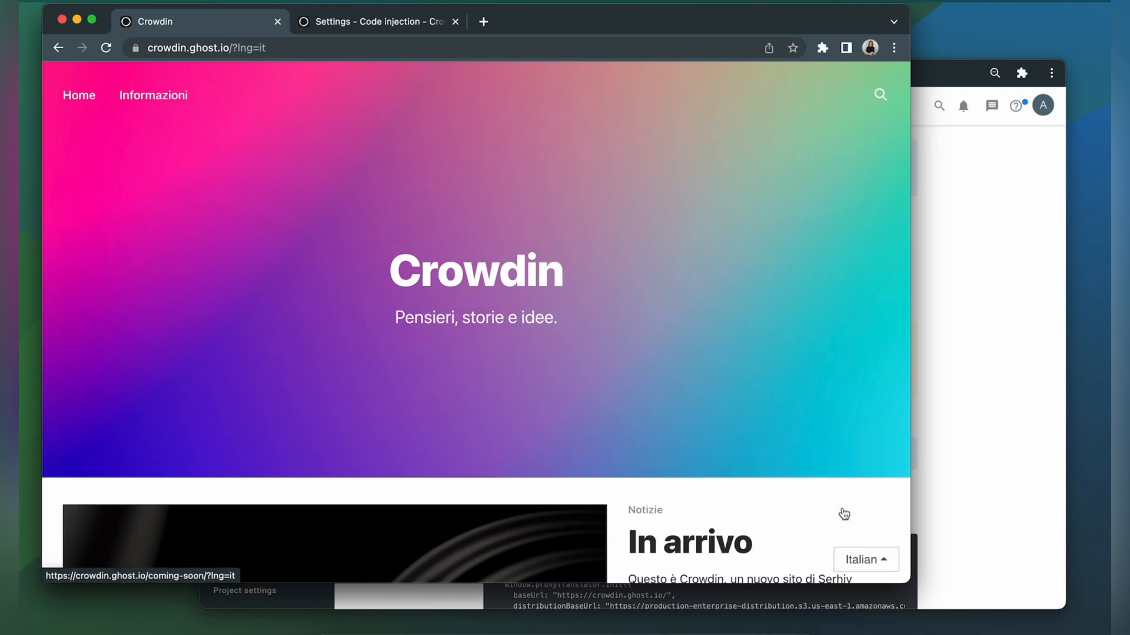
pyautogui.scroll(-3)
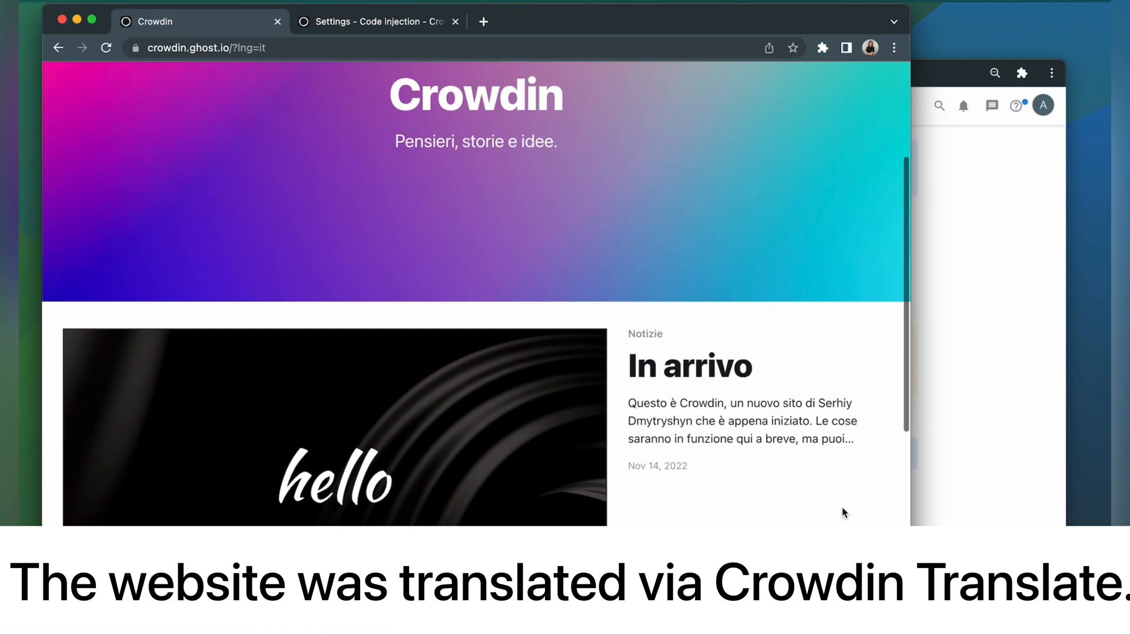
pyautogui.scroll(-3)
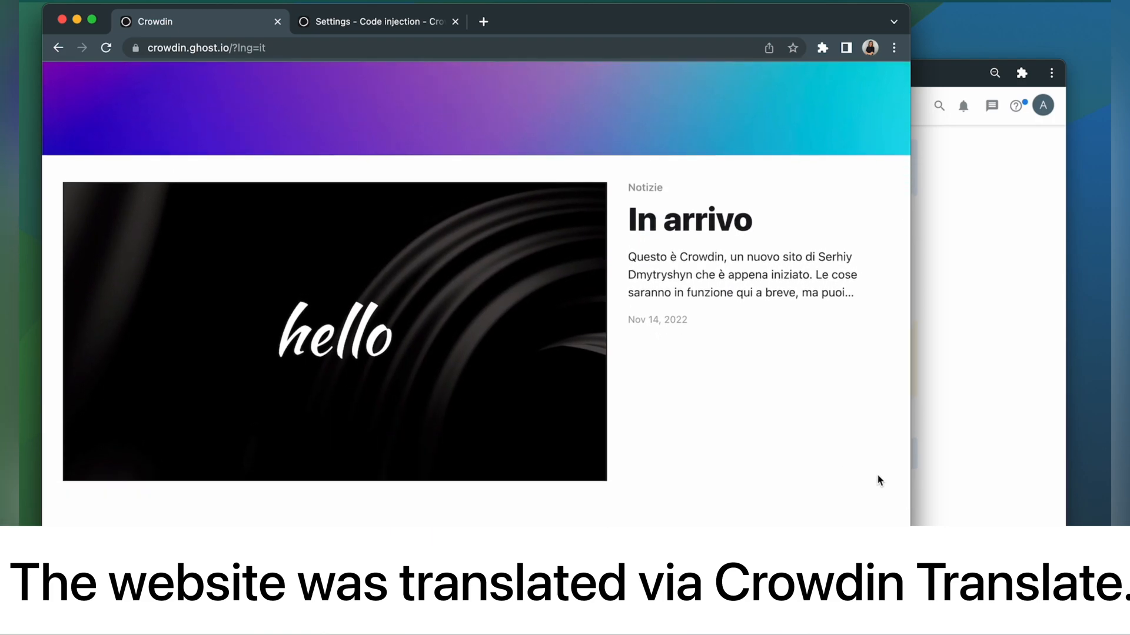